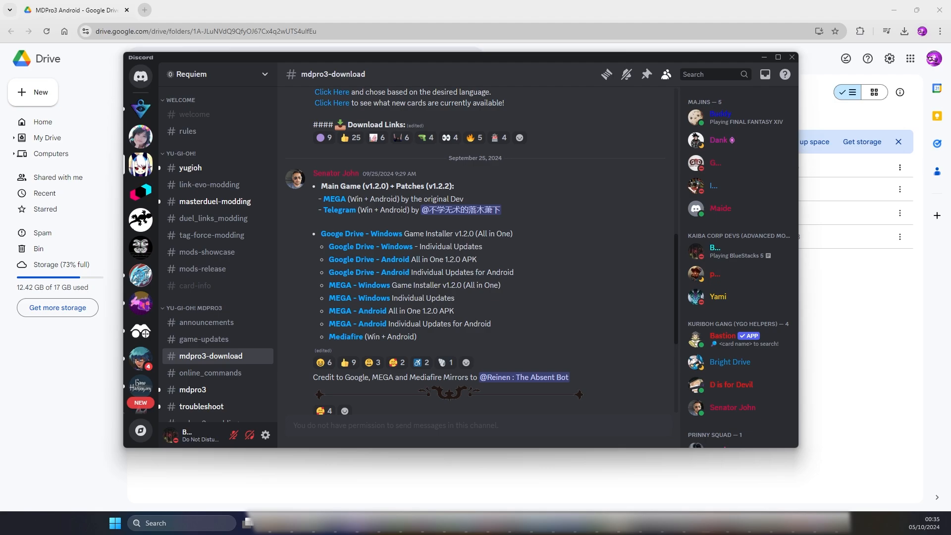
pyautogui.moveTo(451, 297)
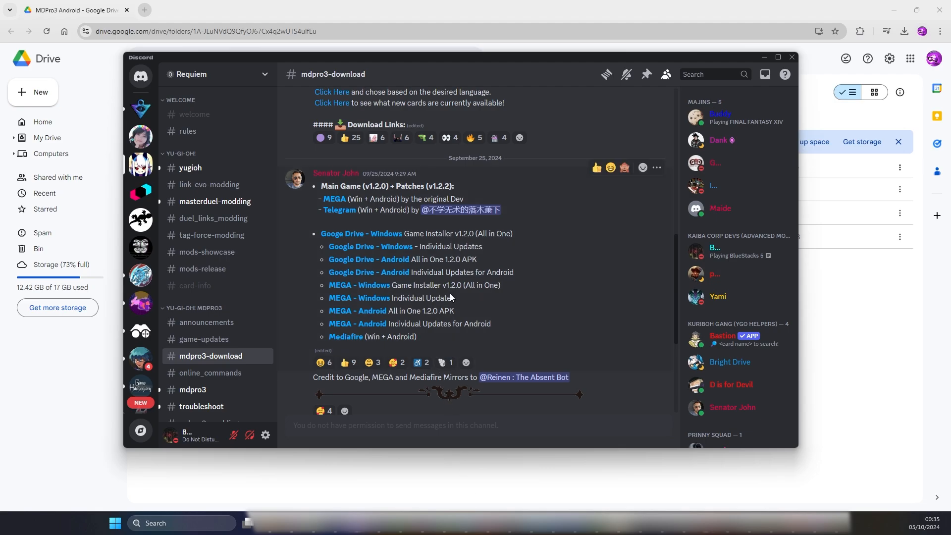
pyautogui.moveTo(450, 295)
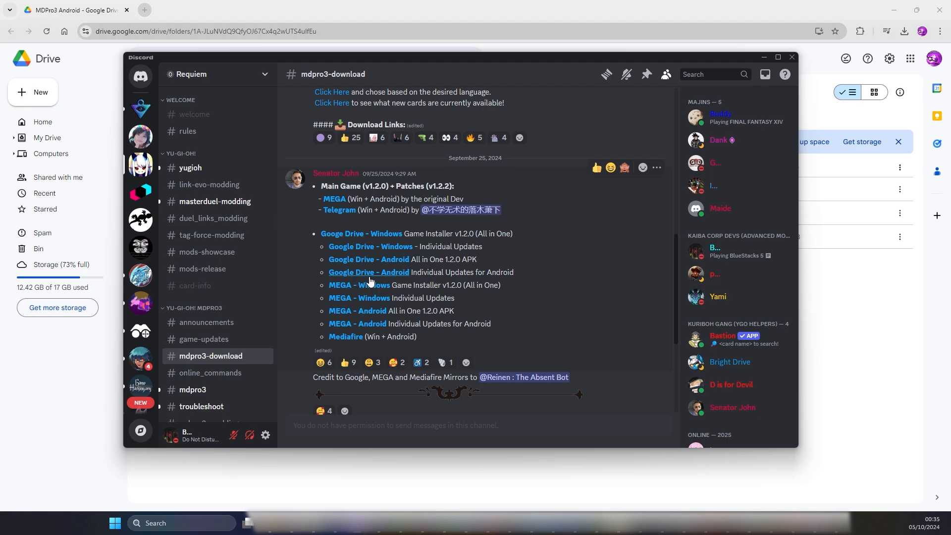
pyautogui.moveTo(369, 279)
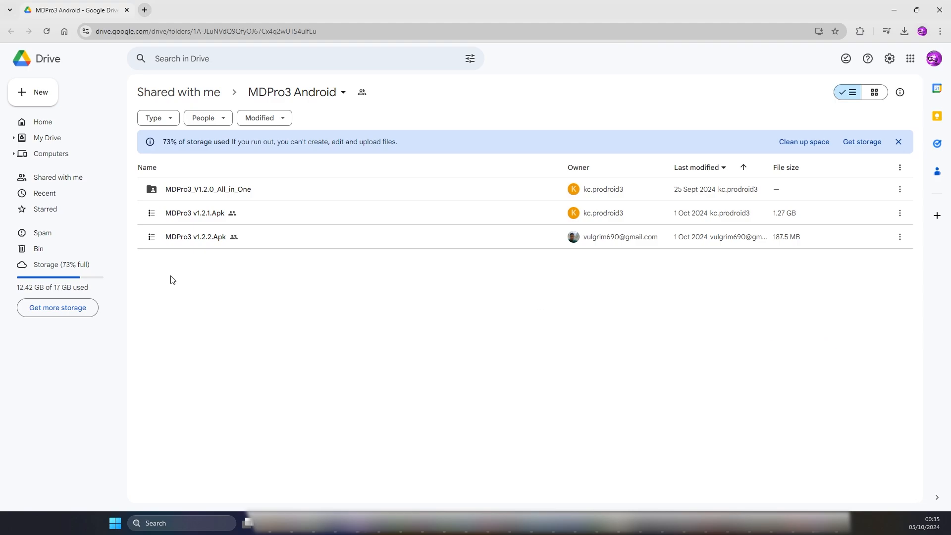
pyautogui.moveTo(203, 225)
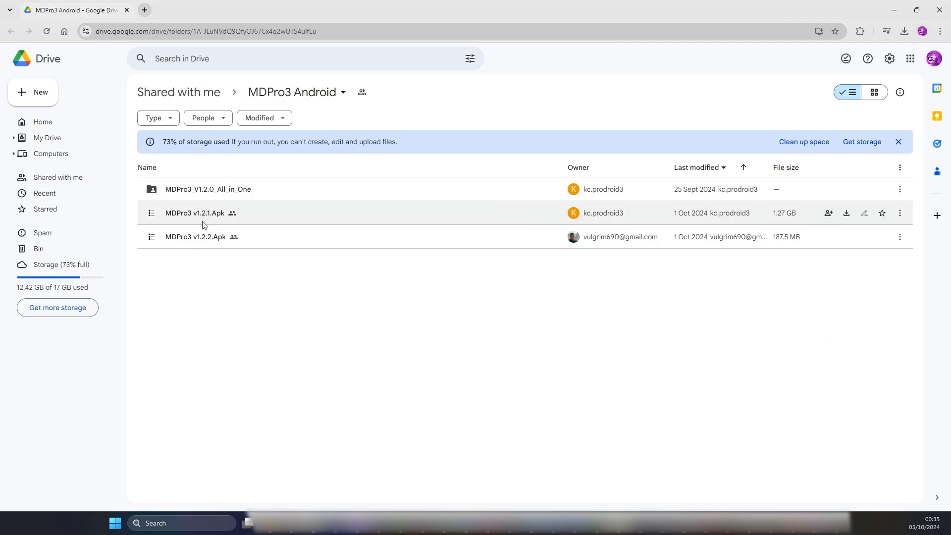
pyautogui.moveTo(209, 242)
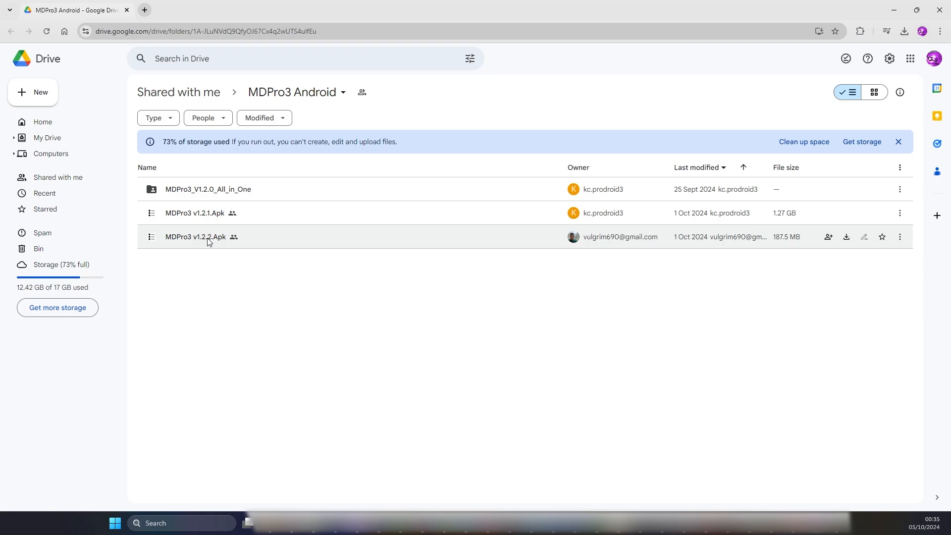
pyautogui.moveTo(206, 224)
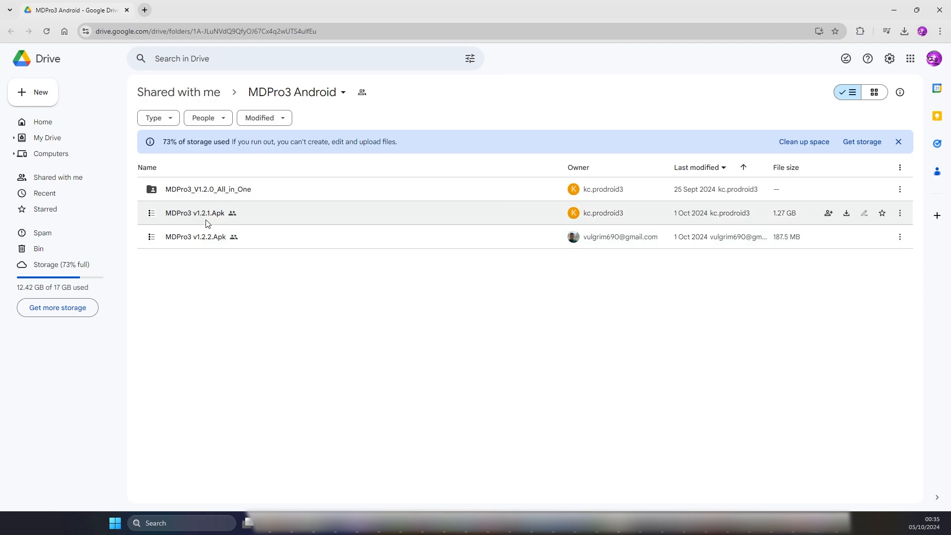
# - Download MDPro3 v1.2.2.Apk after dismissing the oversized-file warning for v1.2.1
pyautogui.click(195, 213)
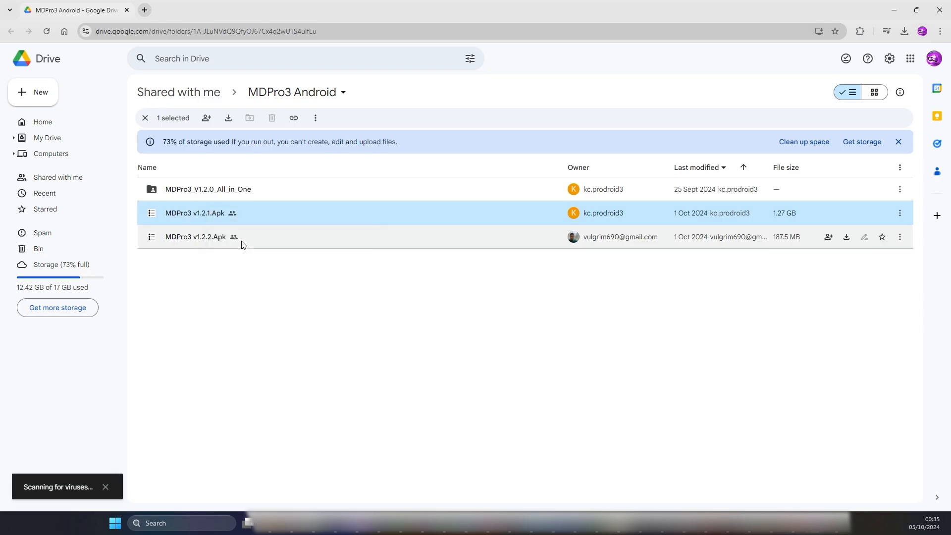
pyautogui.click(228, 118)
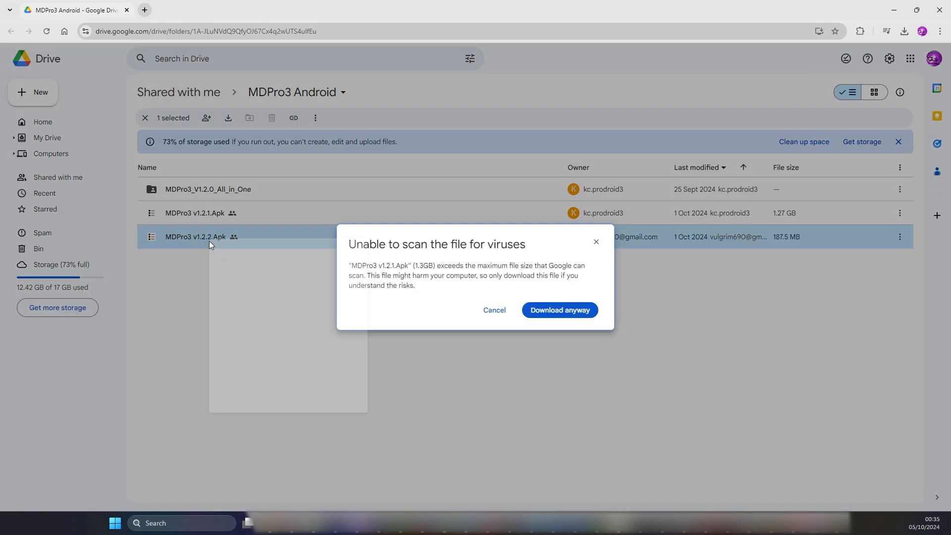
pyautogui.click(494, 310)
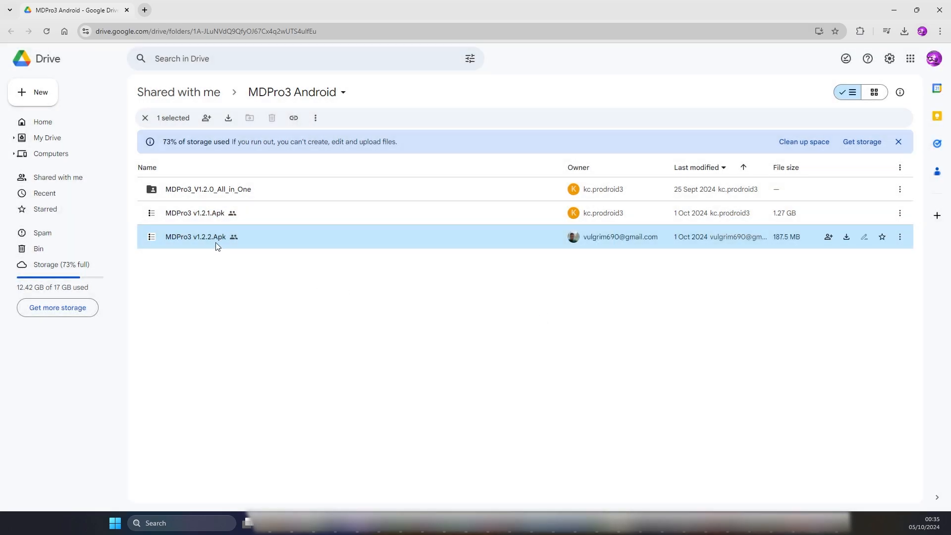
pyautogui.click(228, 118)
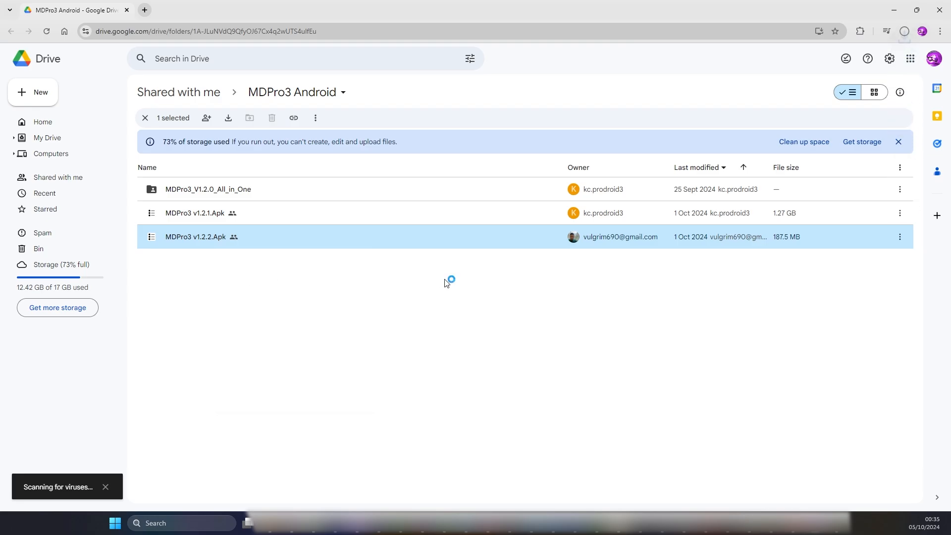
pyautogui.click(228, 118)
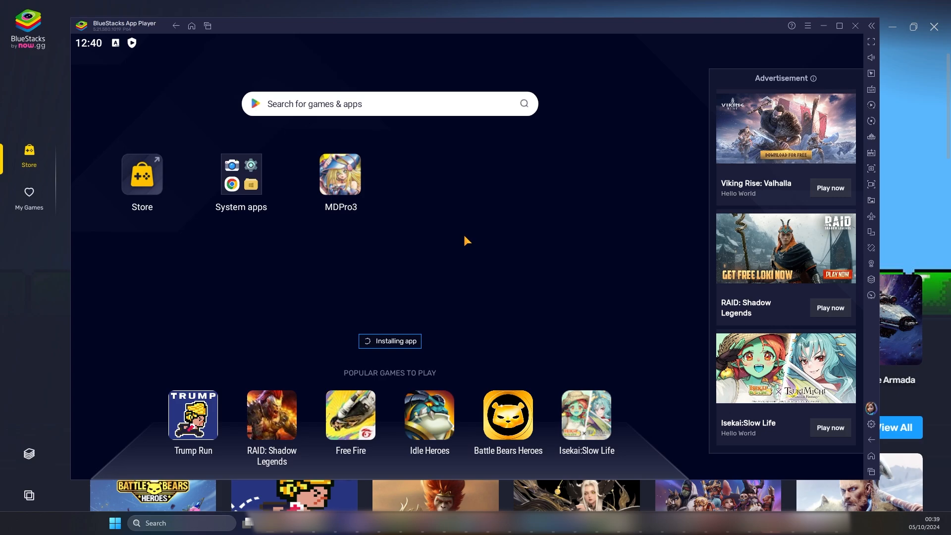
pyautogui.moveTo(386, 352)
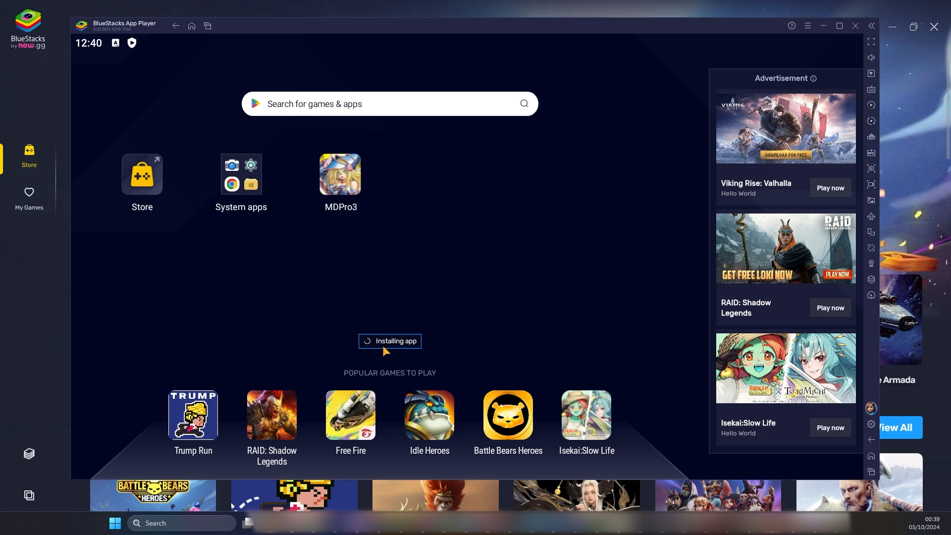
pyautogui.moveTo(443, 344)
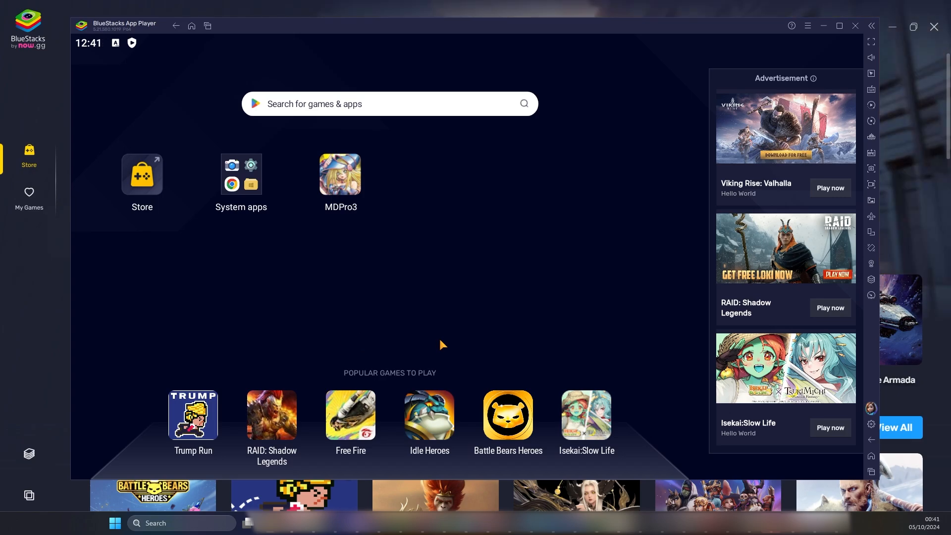
pyautogui.moveTo(462, 320)
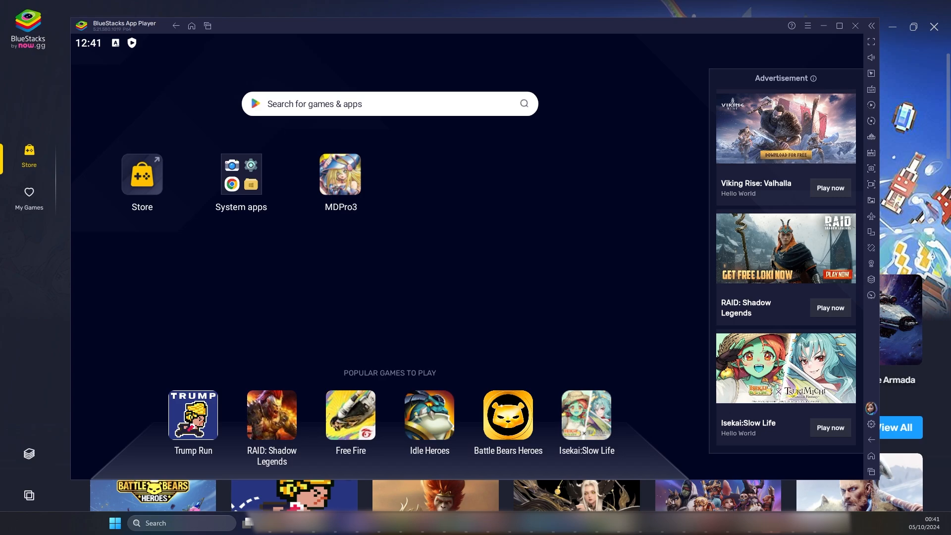
pyautogui.moveTo(444, 282)
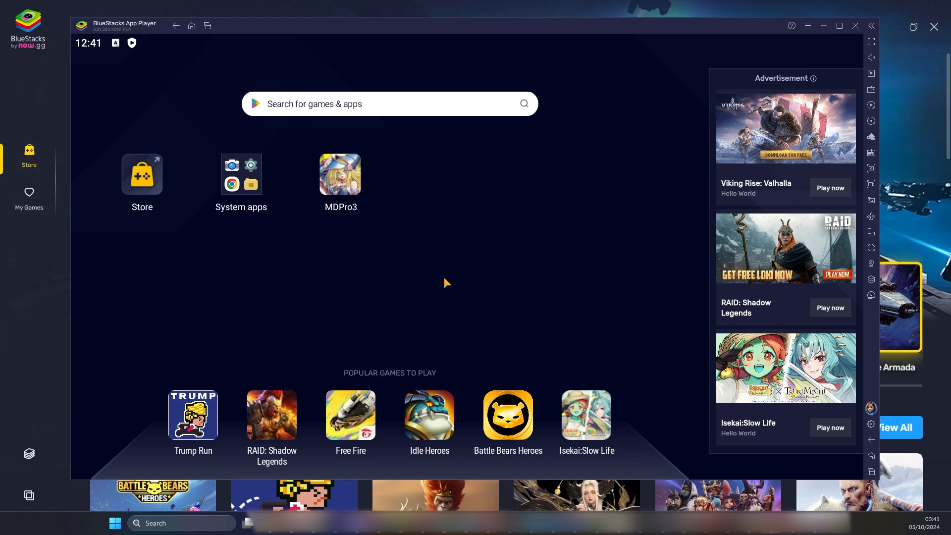
pyautogui.moveTo(442, 295)
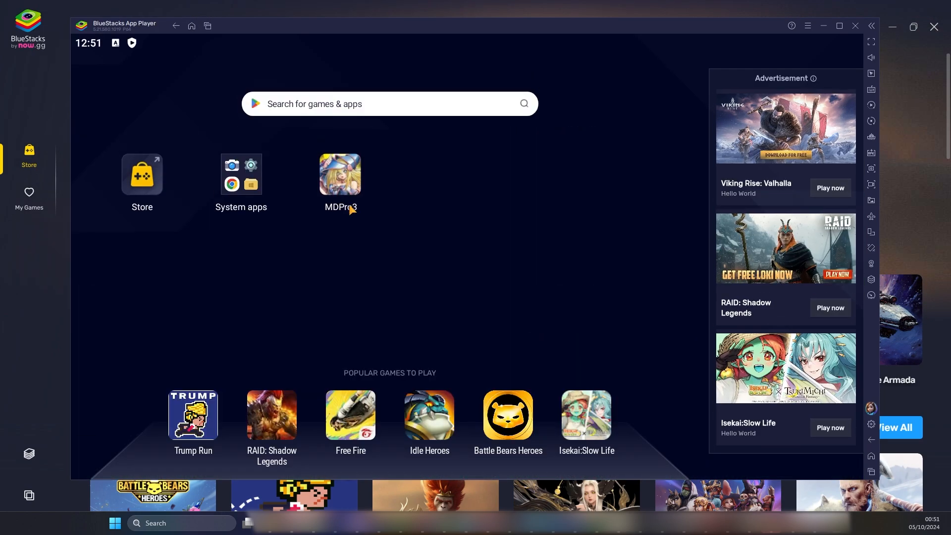
pyautogui.moveTo(364, 316)
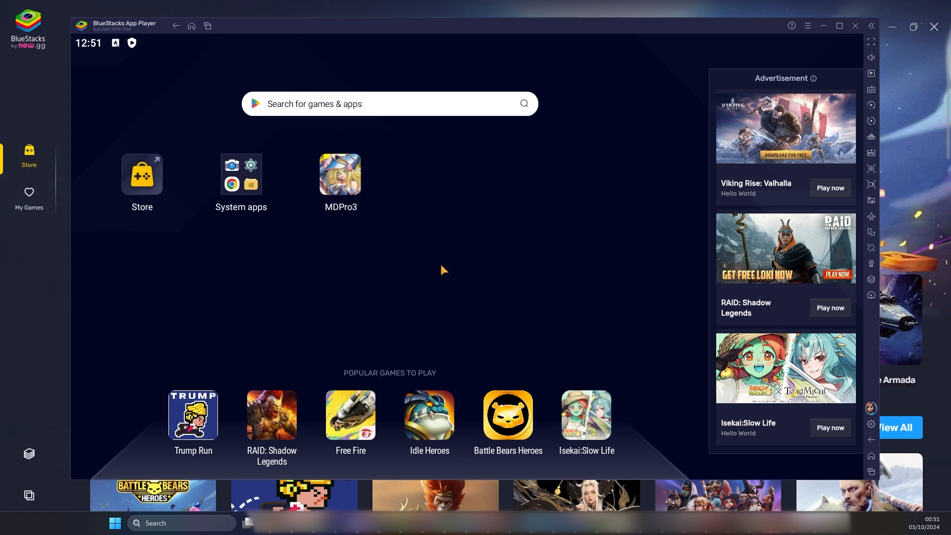
pyautogui.moveTo(442, 273)
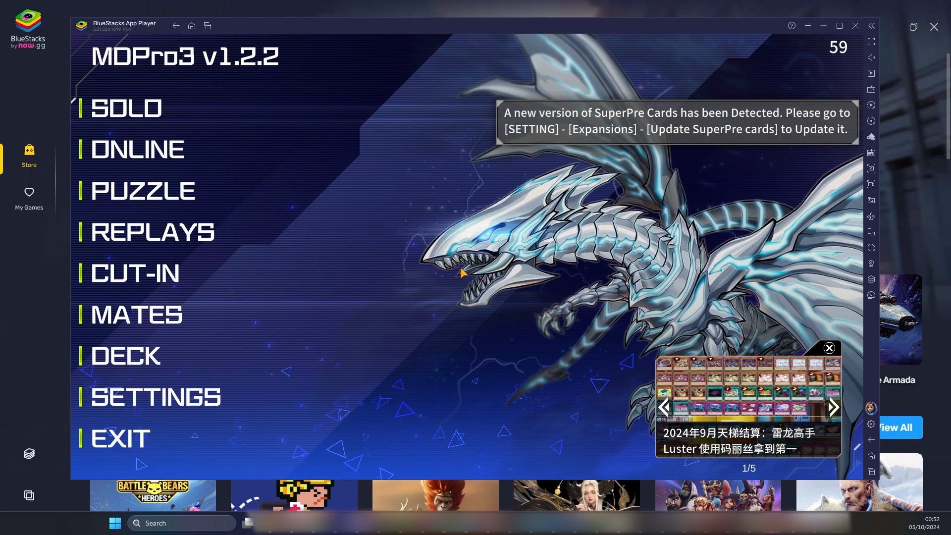
# - Advance MDPro3's main-menu news feed past the SuperPre card update notice
pyautogui.click(834, 407)
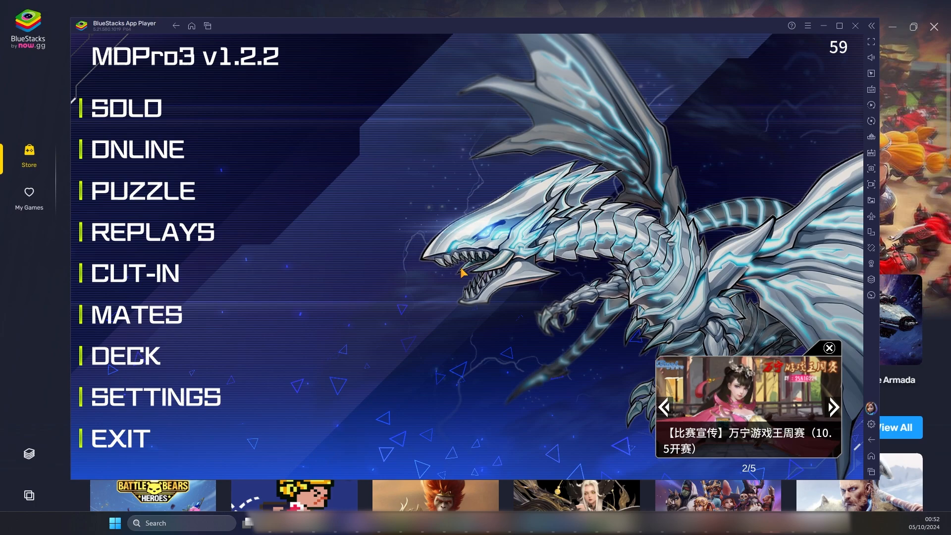